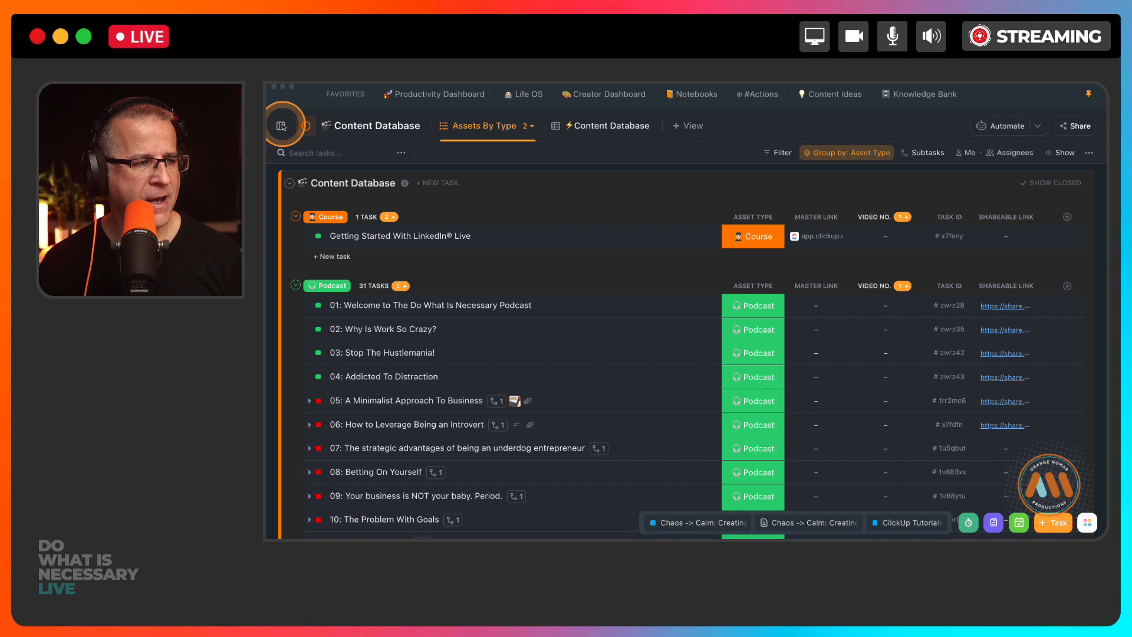
Open podcast task '05: A Minimalist Approach To Business' from the Content Database list.
click(283, 125)
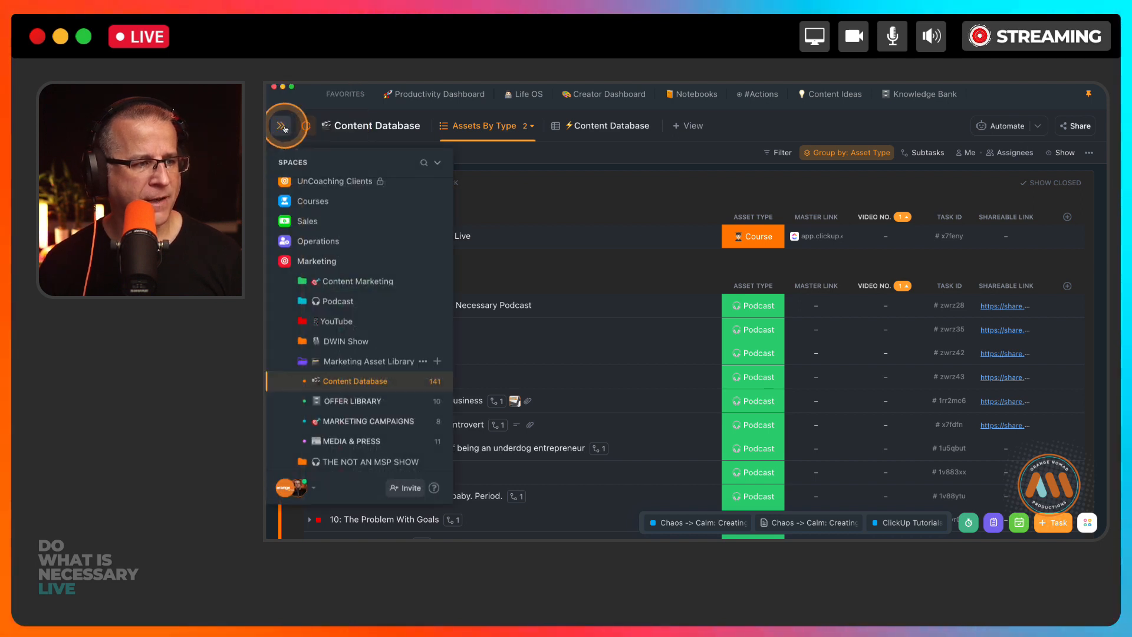
mouse_move(316, 261)
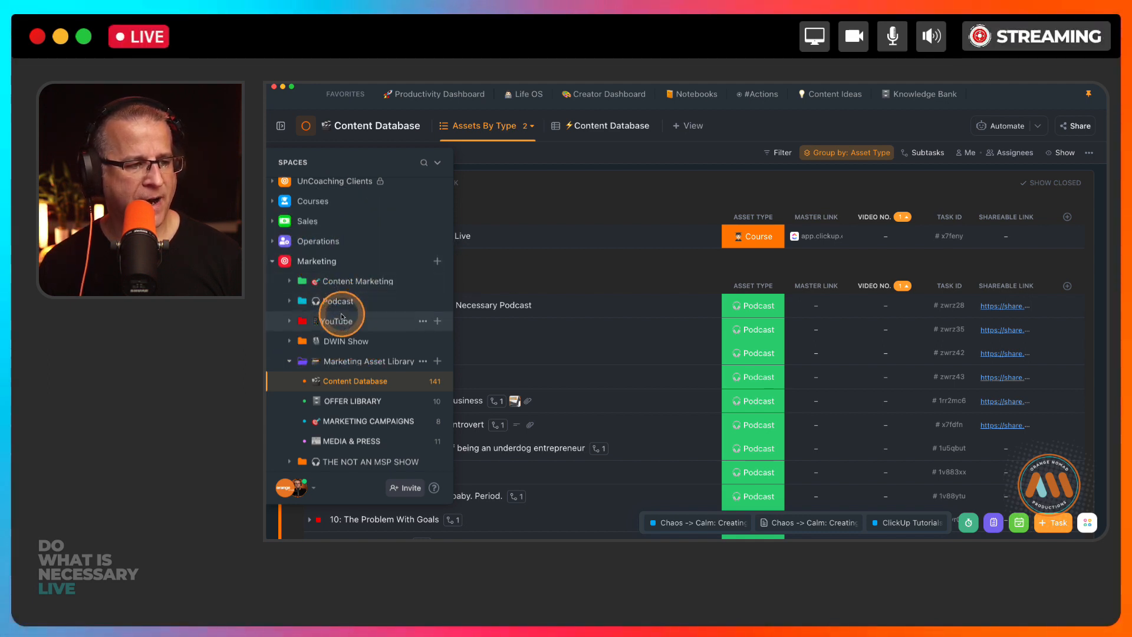
mouse_move(334, 301)
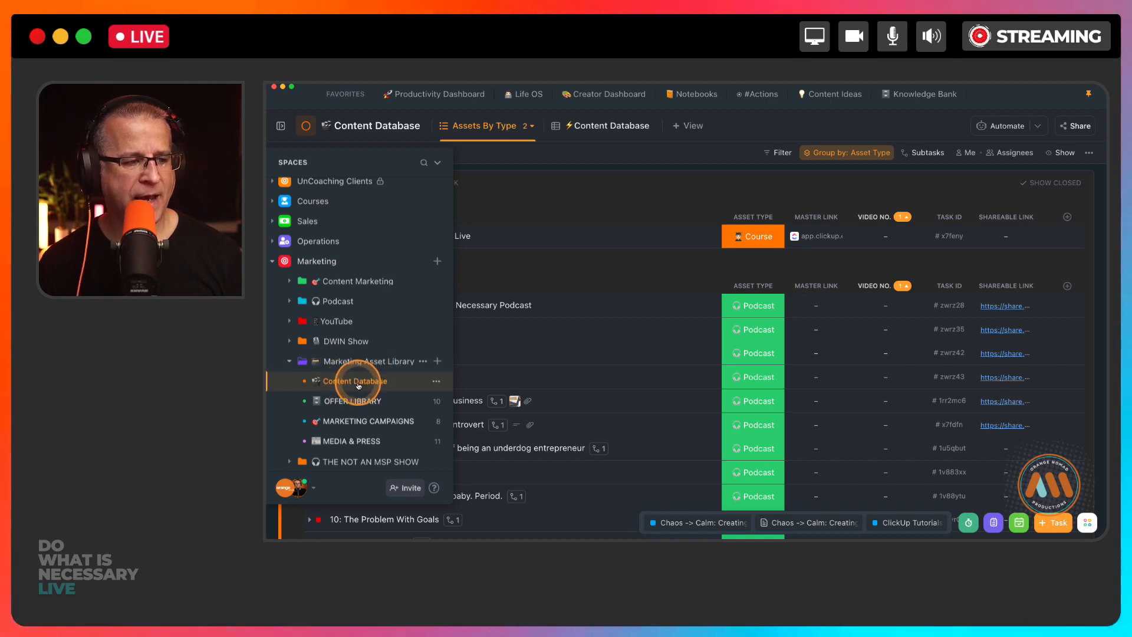
click(354, 380)
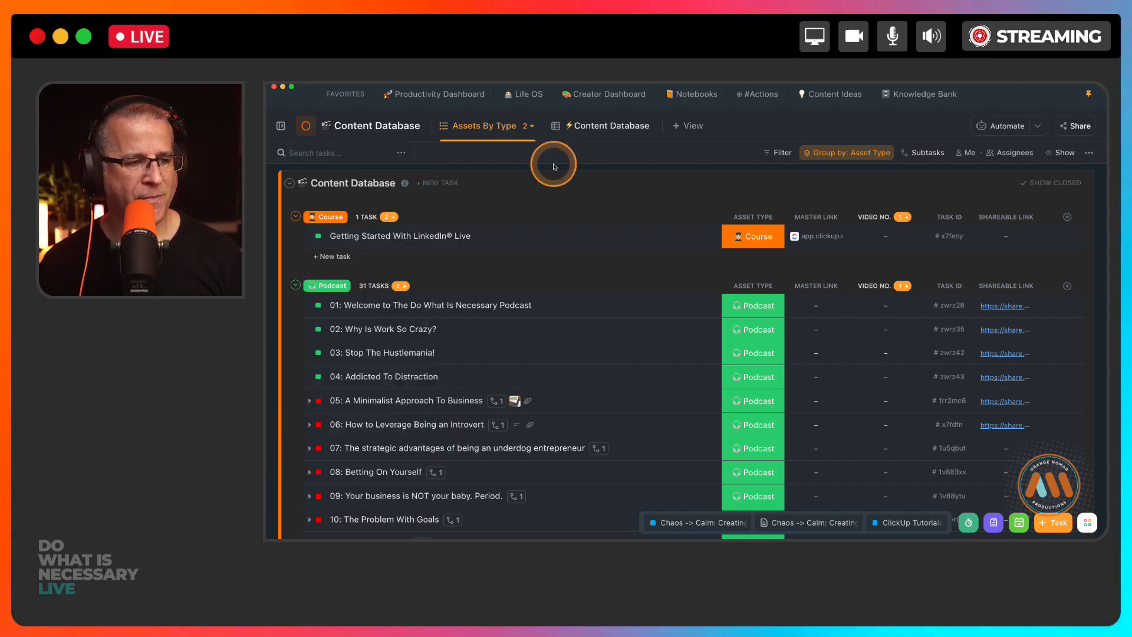
mouse_move(554, 209)
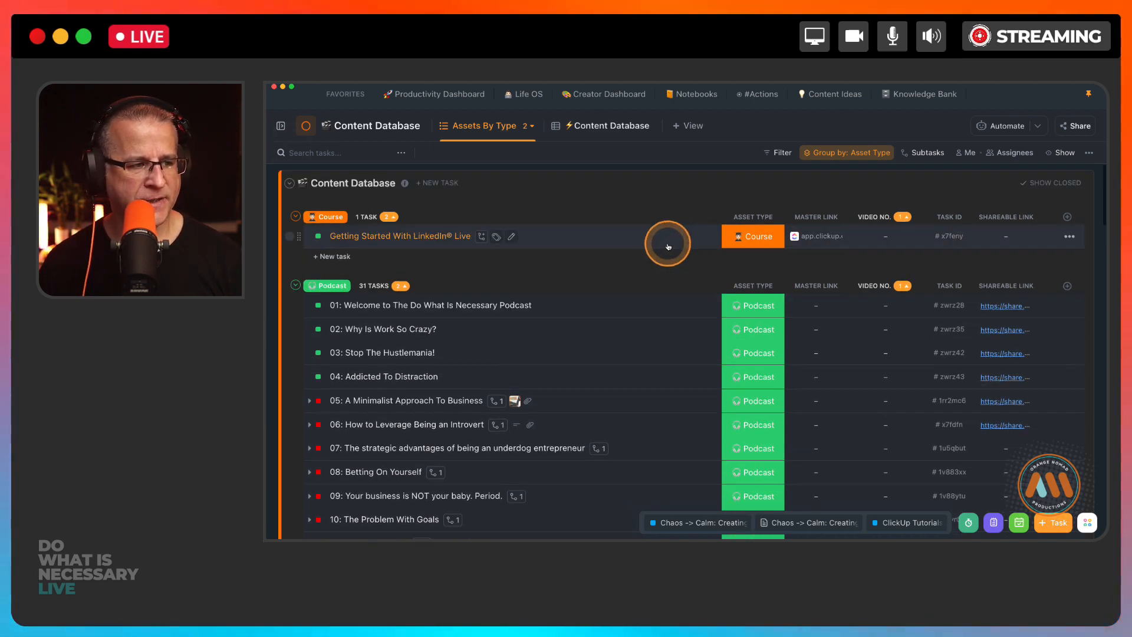
mouse_move(863, 160)
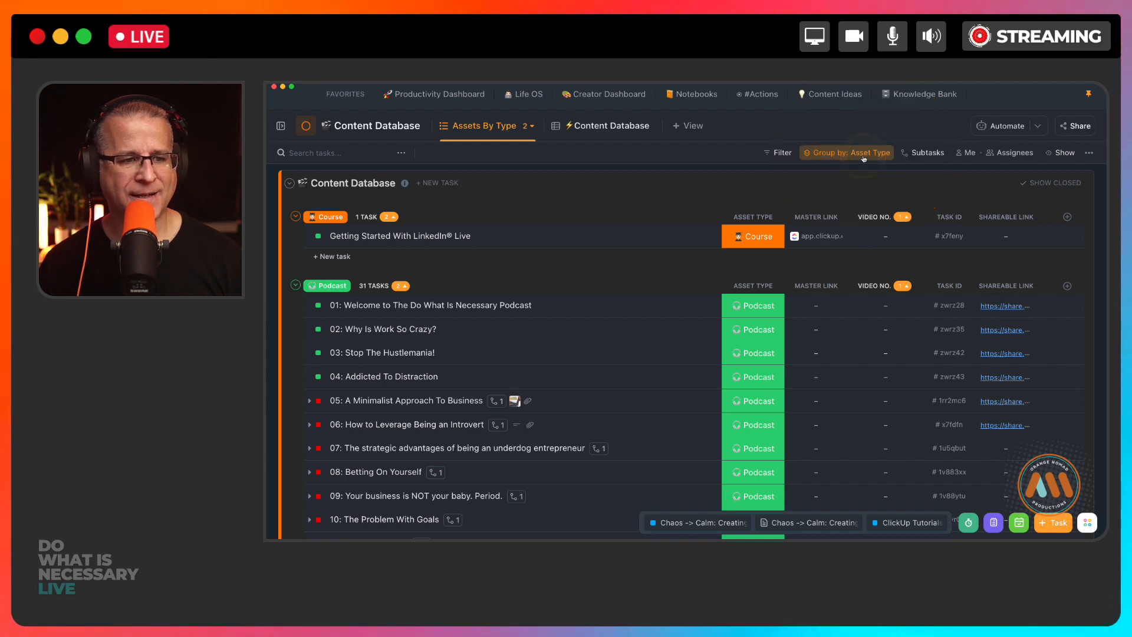
click(752, 236)
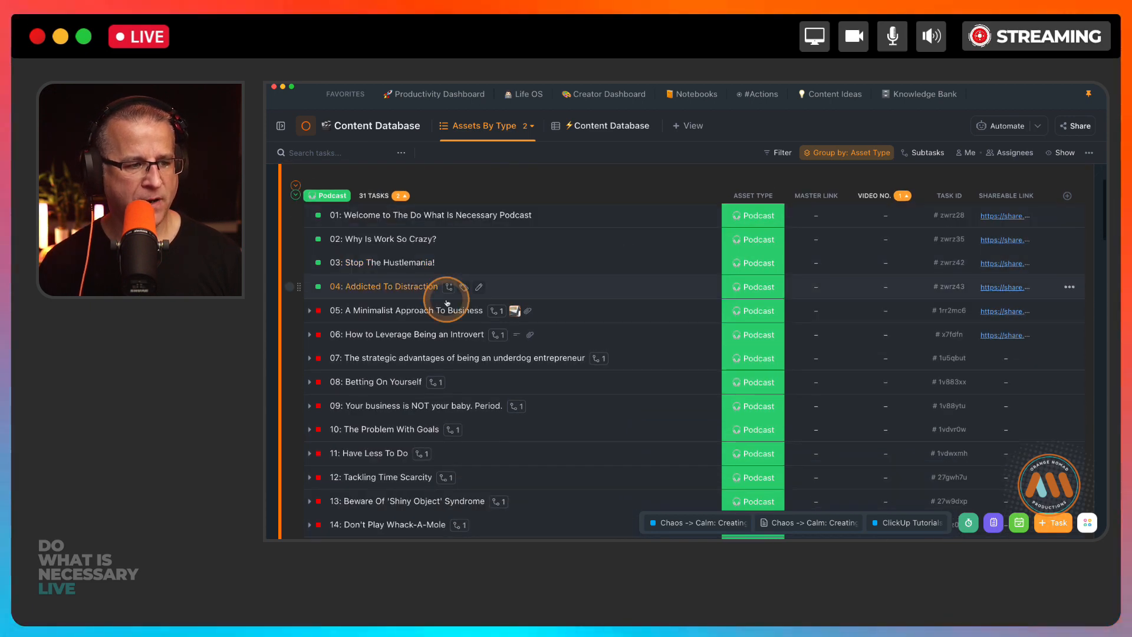
click(383, 287)
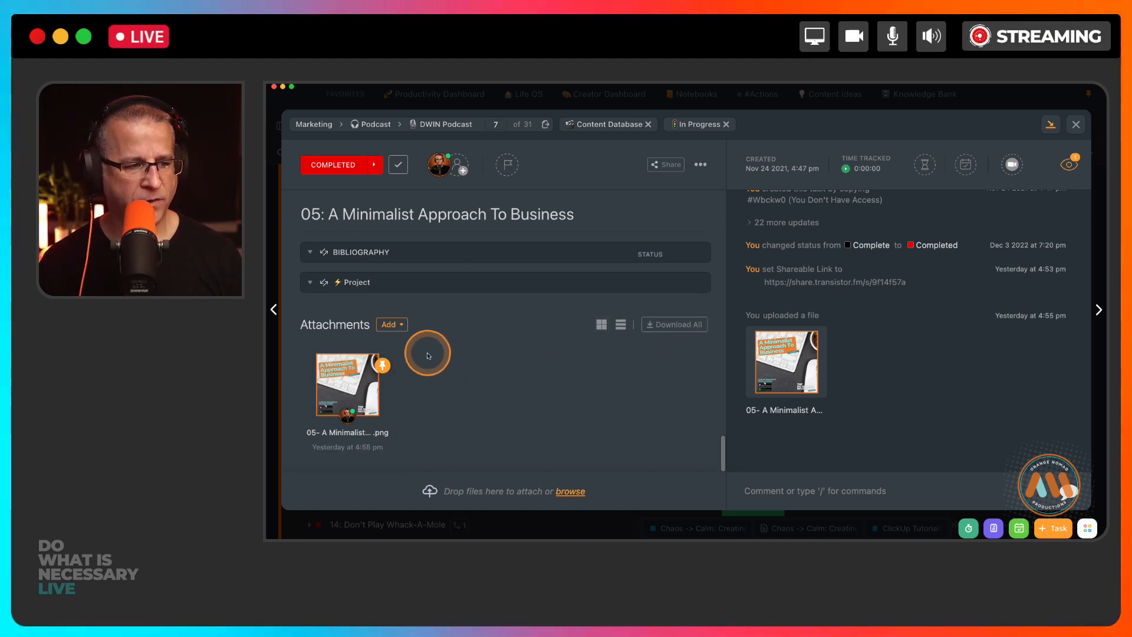
mouse_move(526, 352)
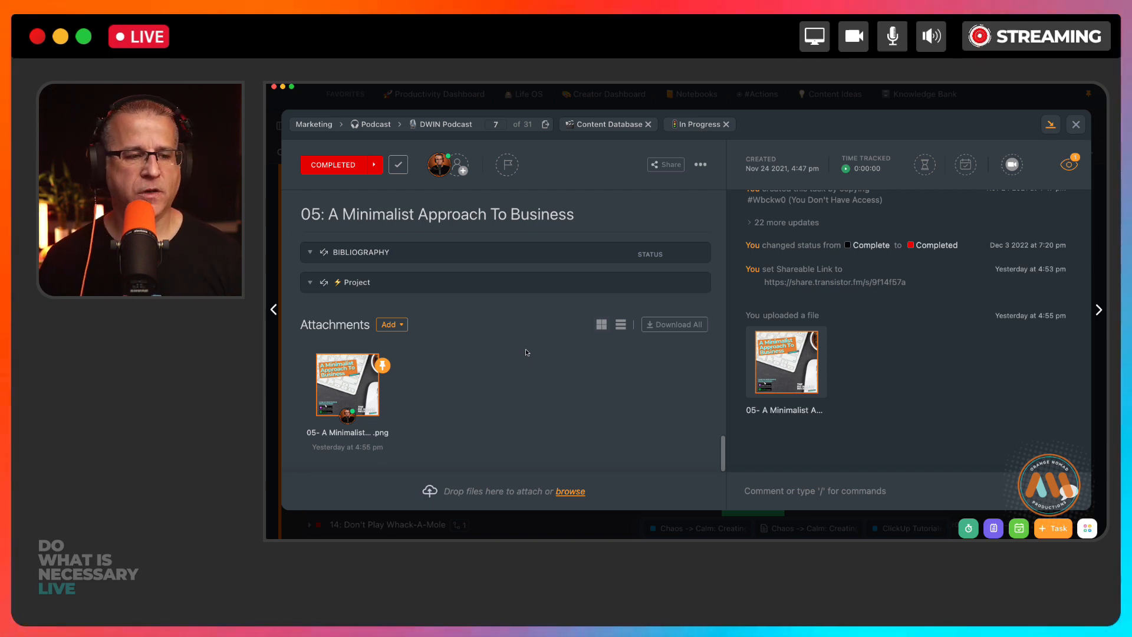
Bring the episode 05 task's Attachments section, with its cover image, into view.
click(1075, 123)
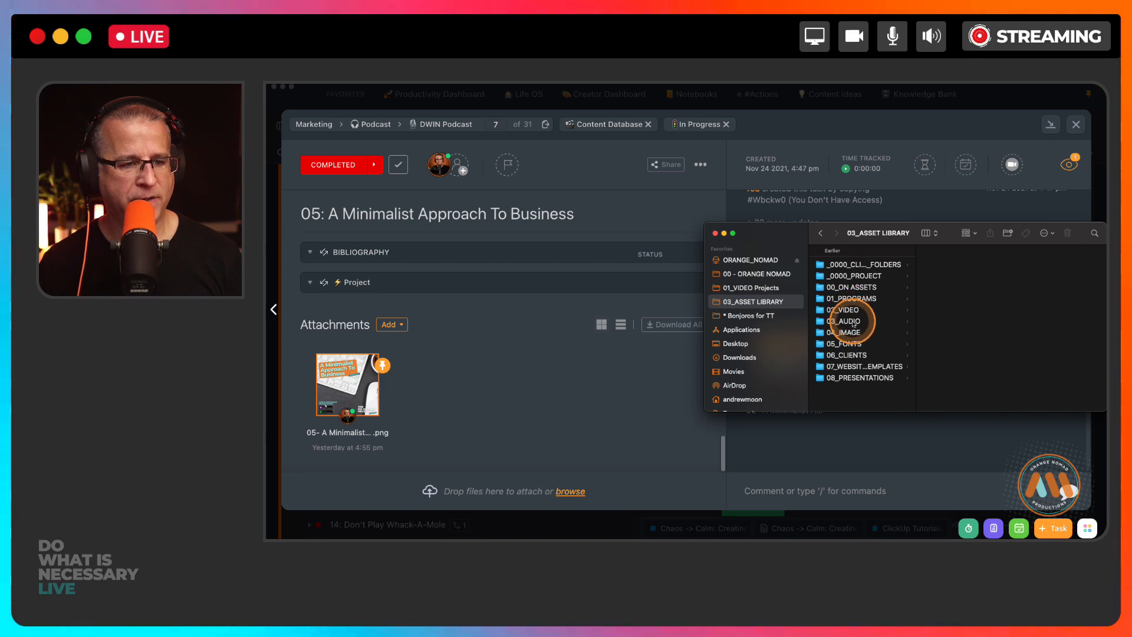
Drag 'new studio setup v1.0' from 00_ON ASSETS > 07_IMAGES onto the episode 05 task.
click(851, 287)
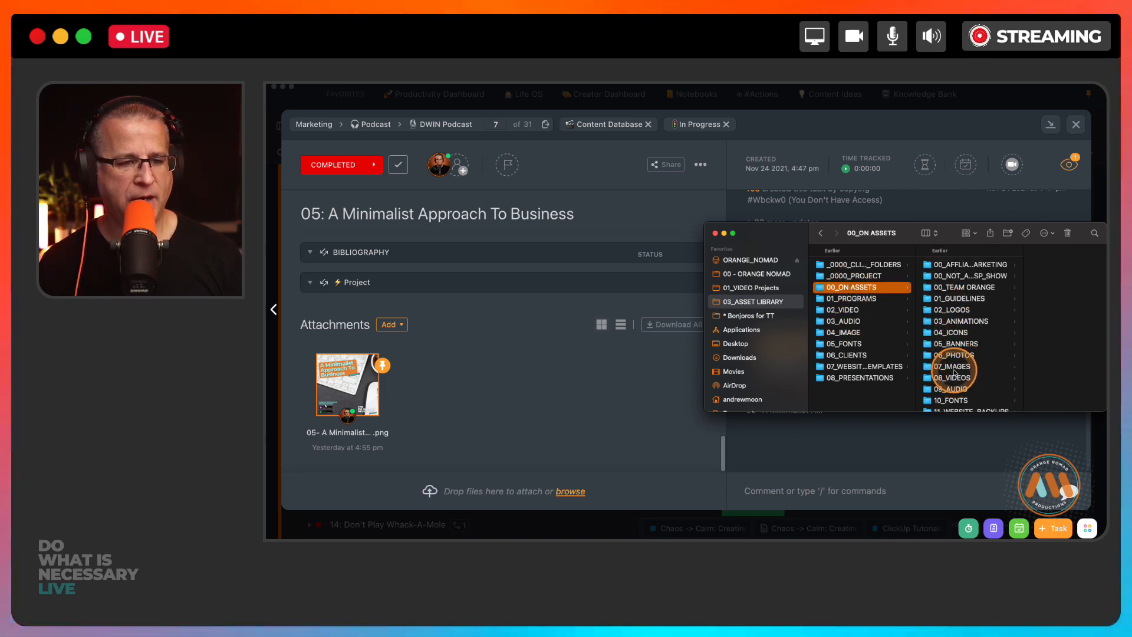
click(951, 366)
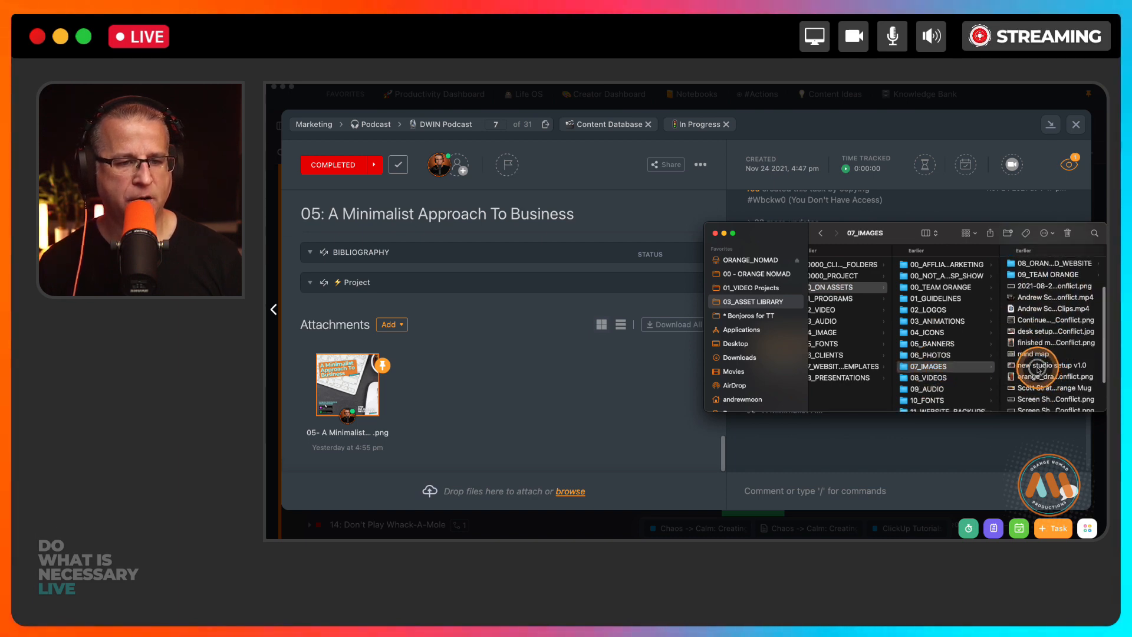
click(945, 365)
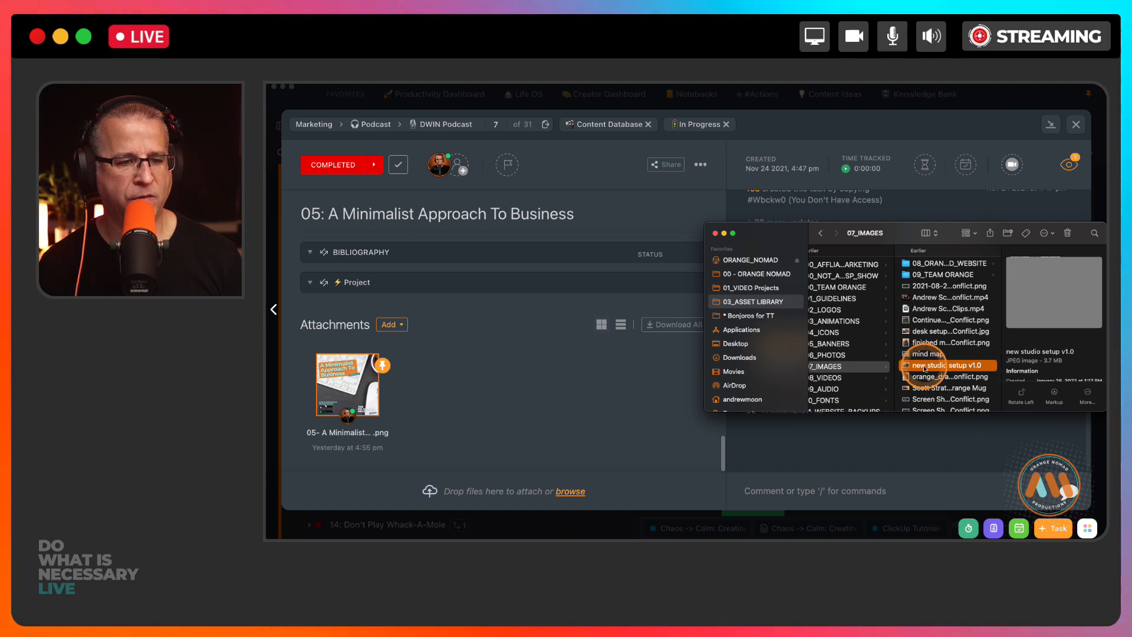
drag(947, 364, 794, 469)
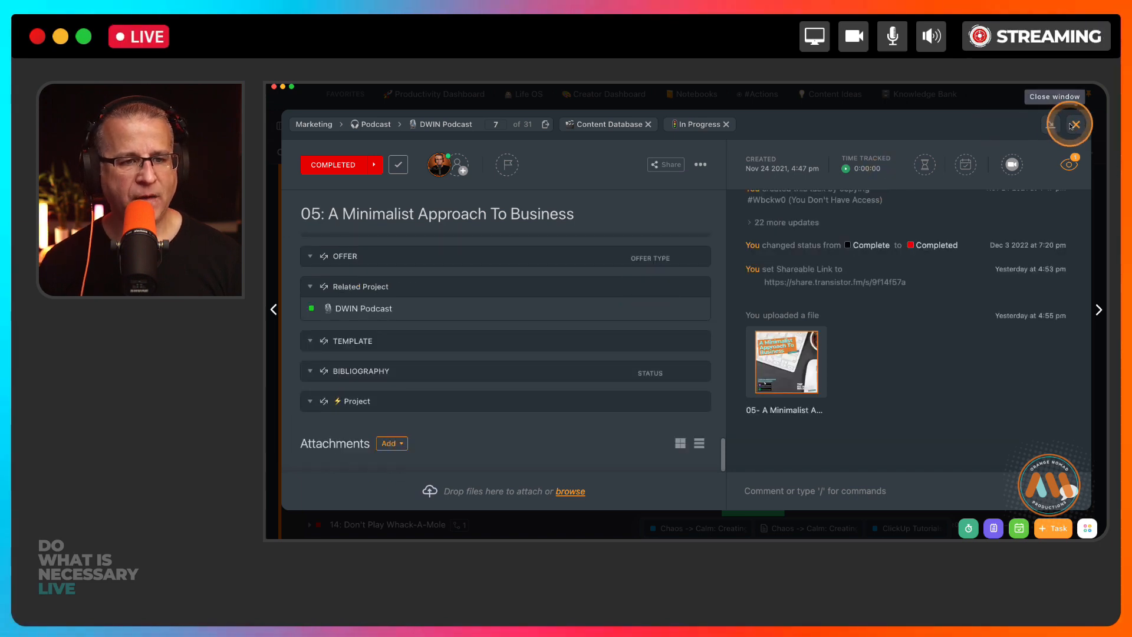
click(1075, 124)
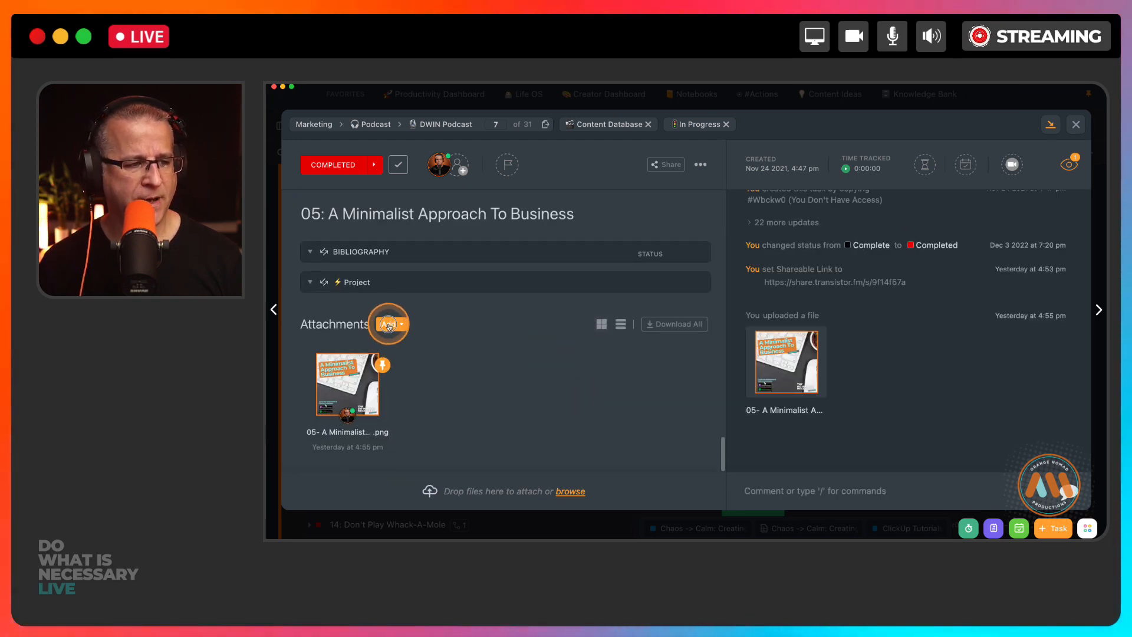
click(389, 324)
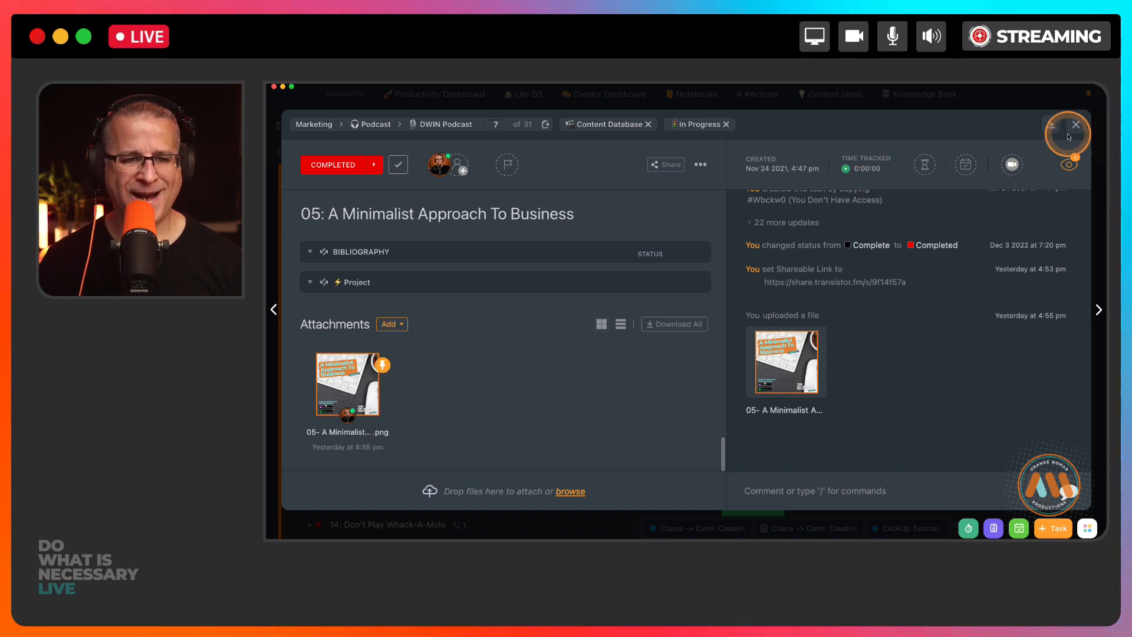
Close the episode 05 task to return to the 31-task podcast list.
click(1075, 125)
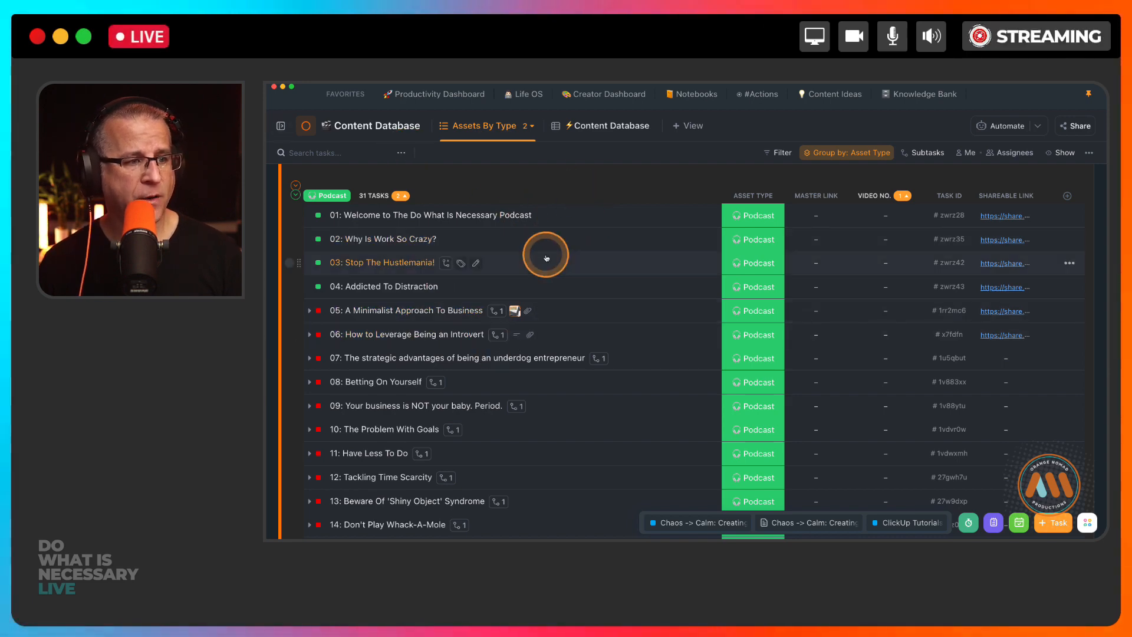
mouse_move(636, 287)
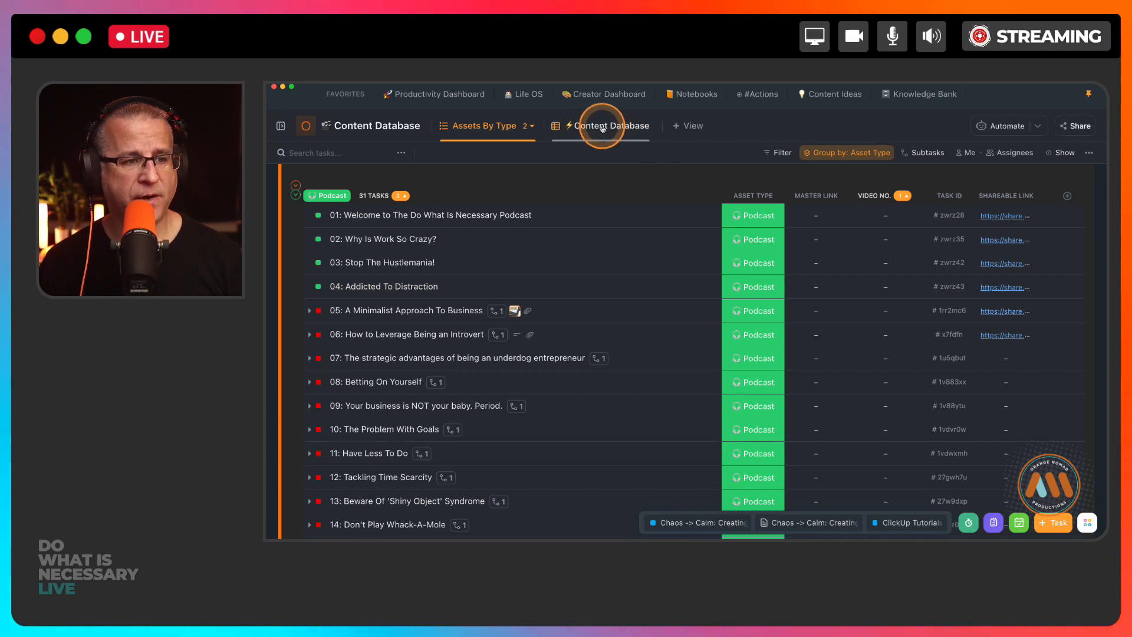
Show the Content Database table view with Live Stream and YouTube Video groups, briefly visiting Creator Dashboard.
click(612, 125)
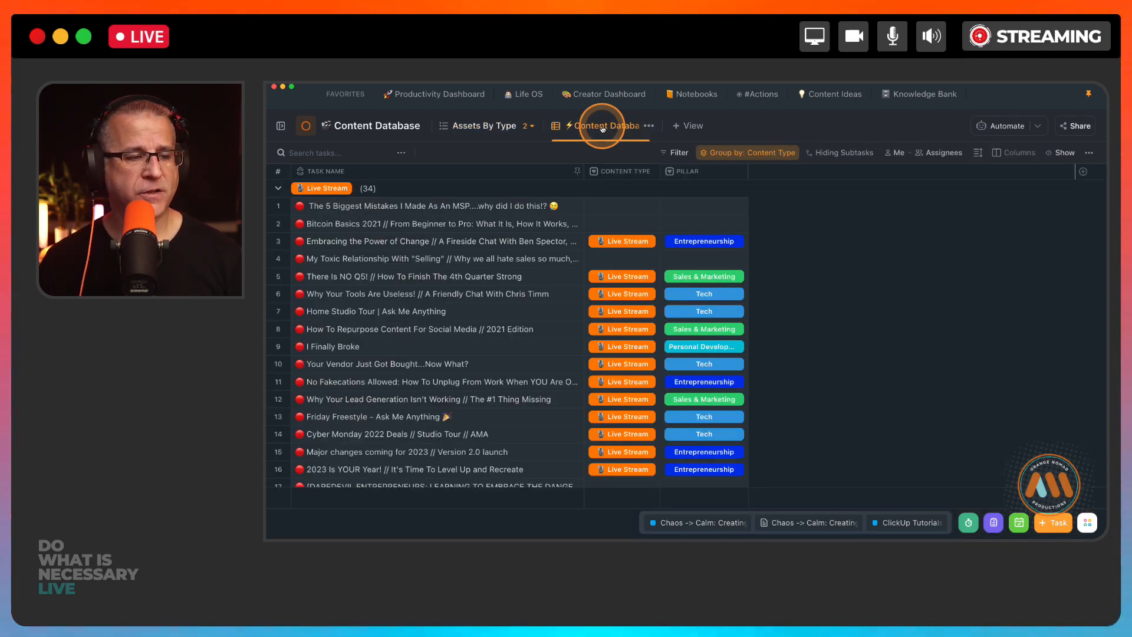
scroll(down, 3)
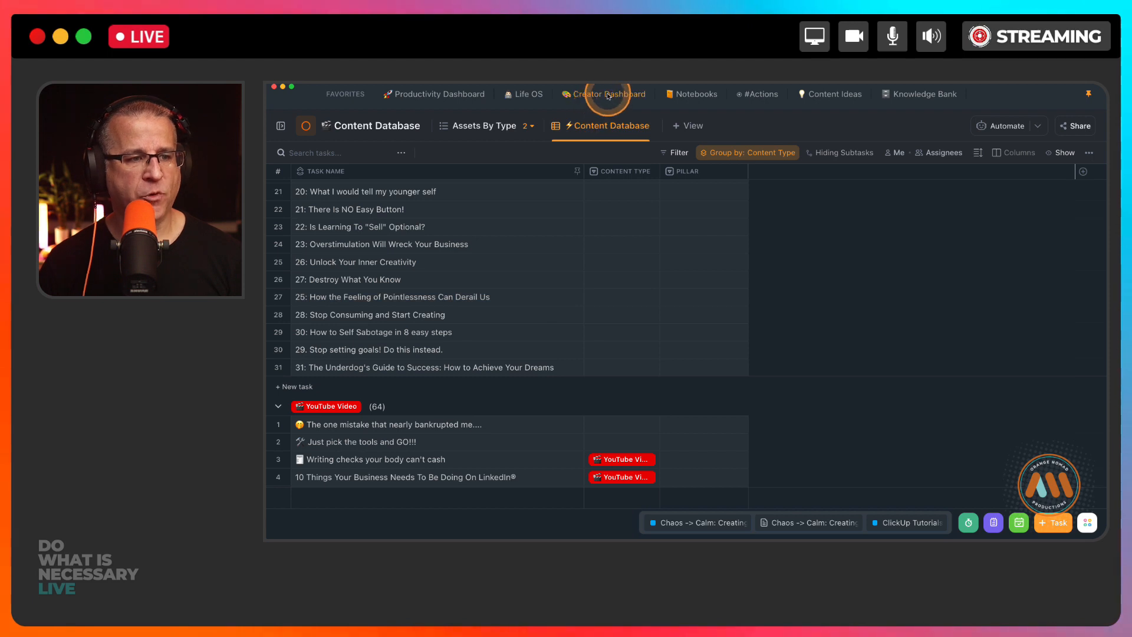
click(607, 94)
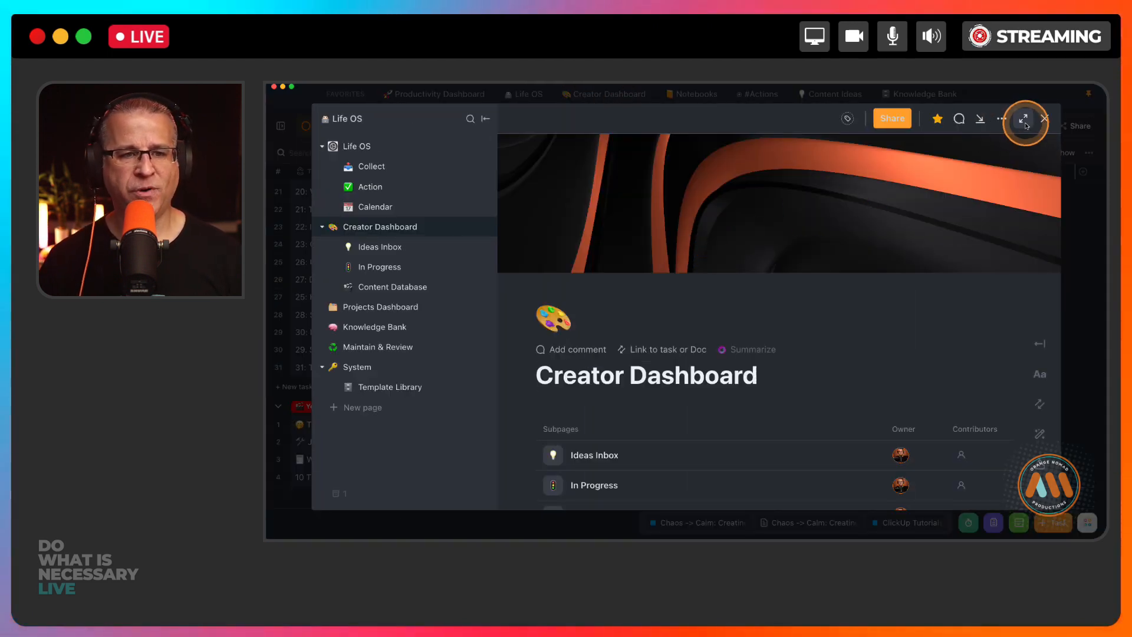
mouse_move(1045, 118)
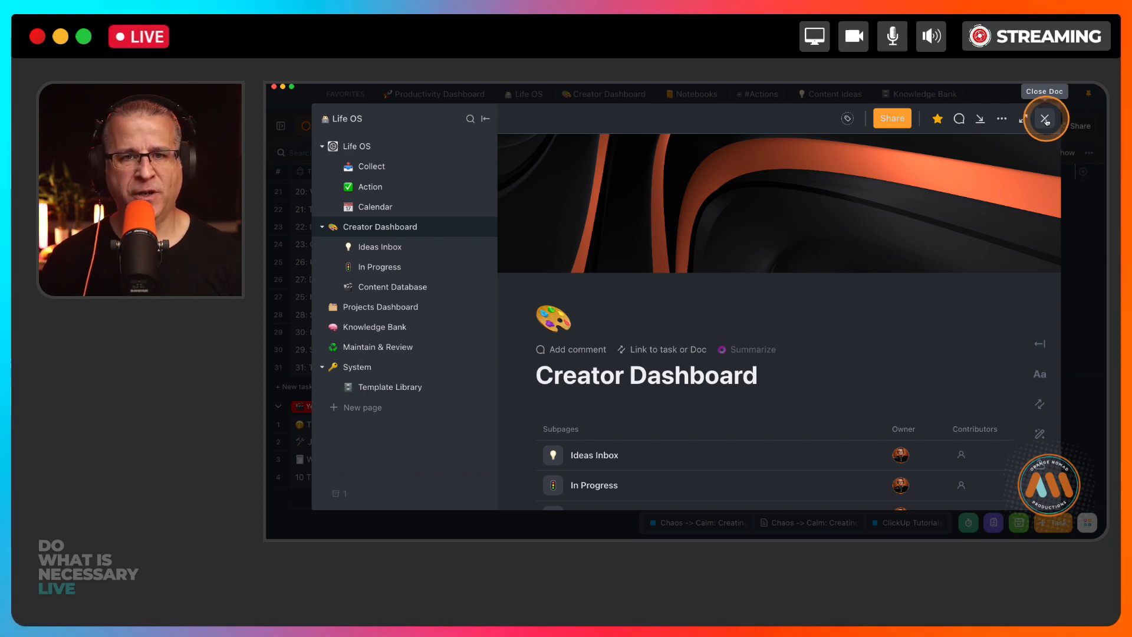
click(1045, 119)
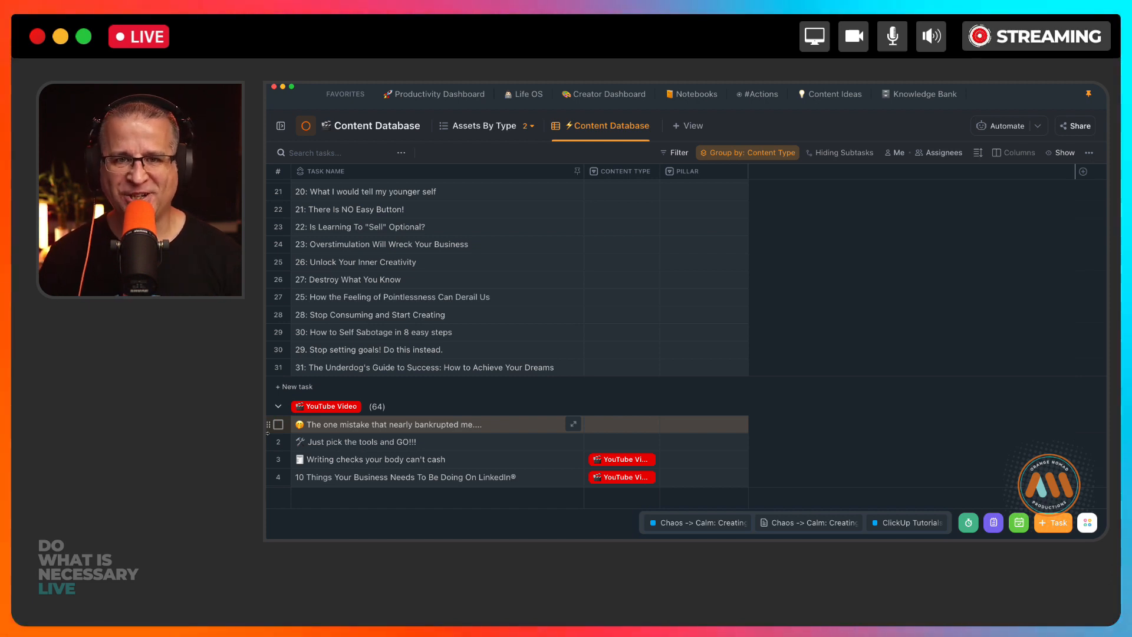
click(715, 431)
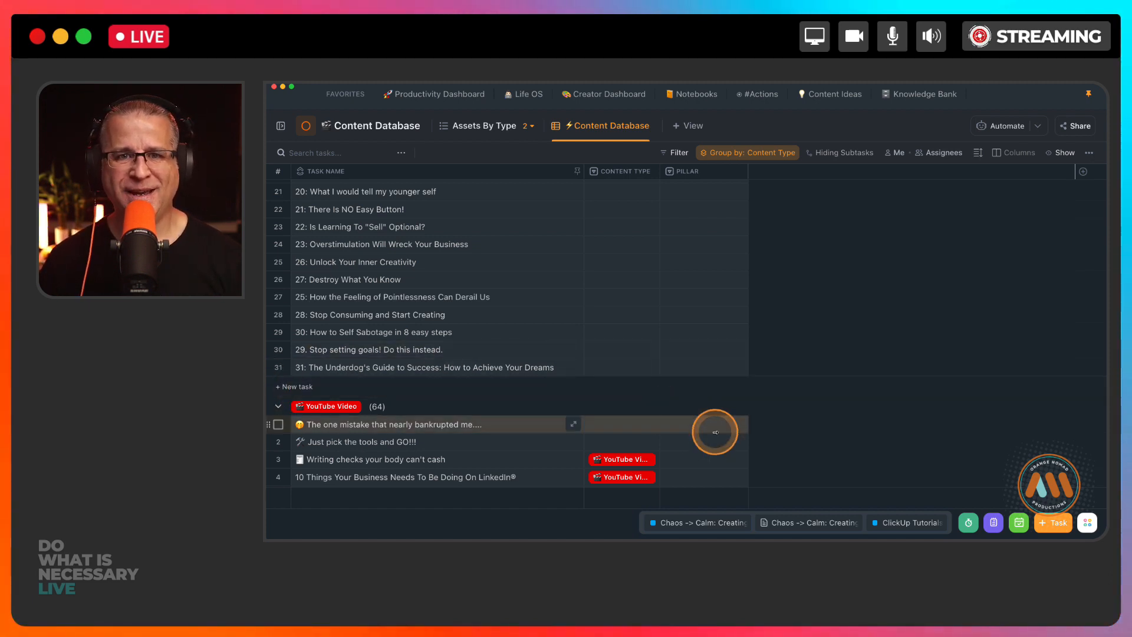